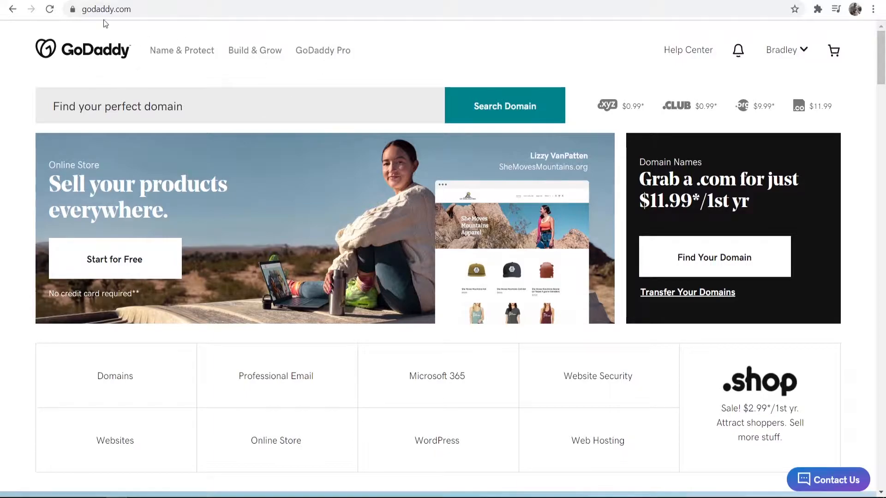
{"action": "mouse_move", "coordinate": [782, 50]}
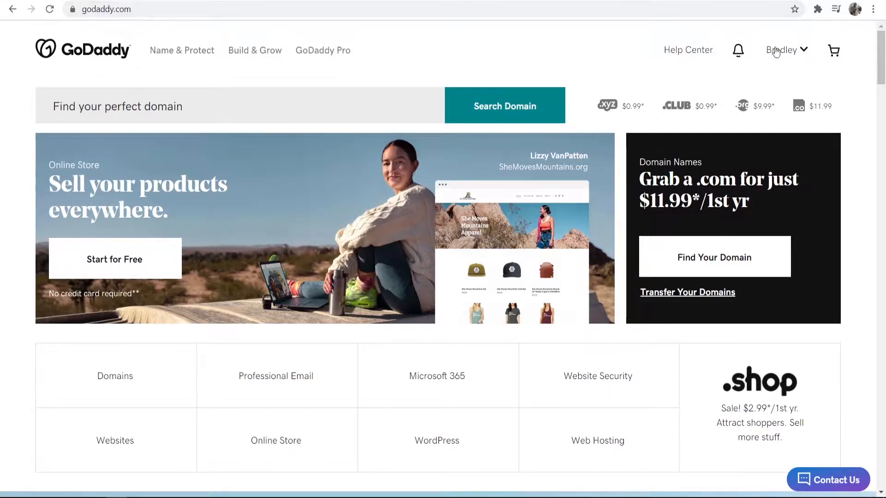
- Navigate from the account menu in the header to the My Products page
{"action": "left_click", "coordinate": [783, 50]}
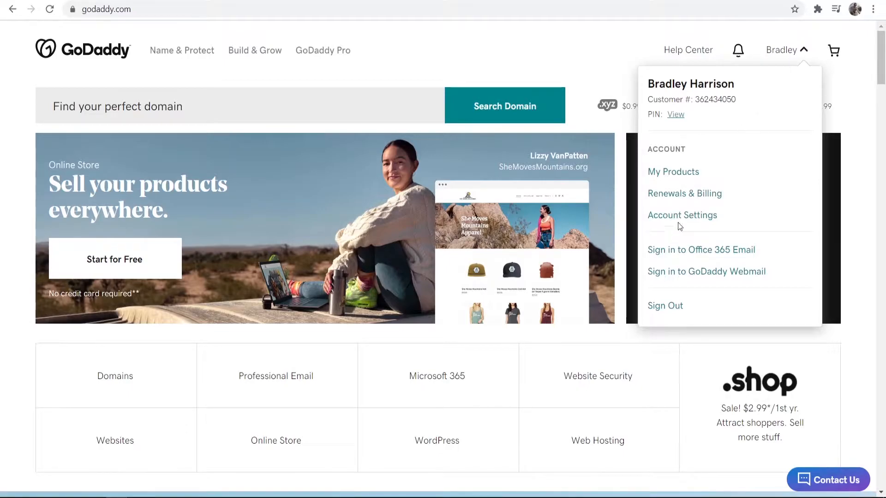
{"action": "left_click", "coordinate": [672, 172]}
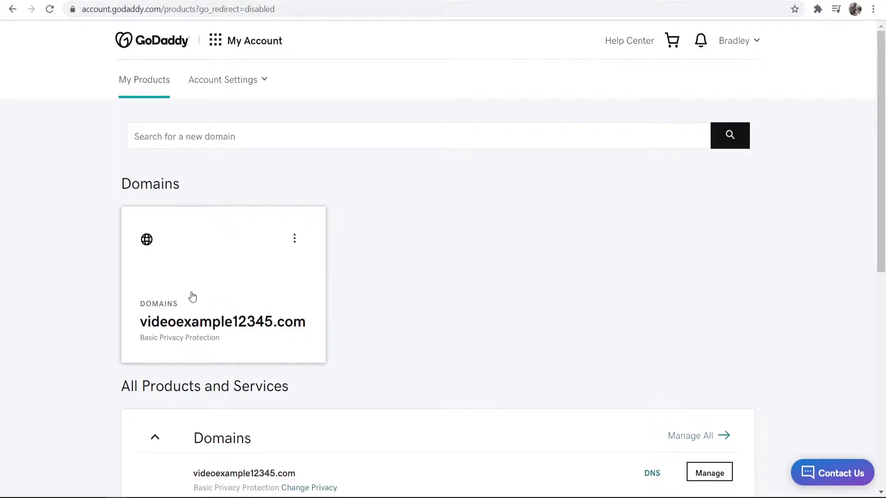
{"action": "mouse_move", "coordinate": [204, 350]}
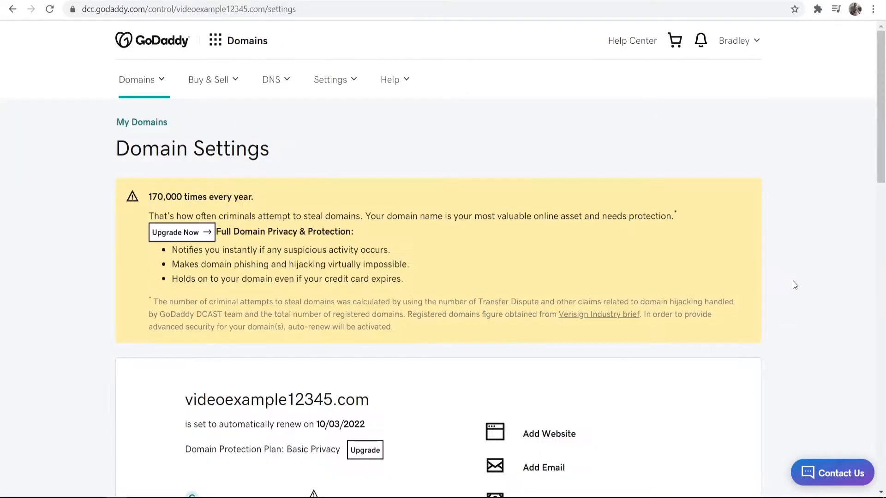
{"action": "mouse_move", "coordinate": [664, 275]}
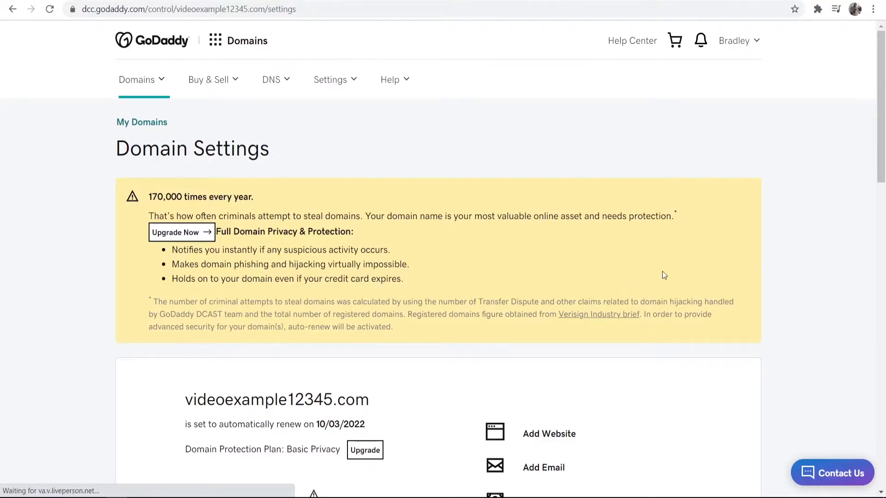
{"action": "scroll", "scroll_direction": "down", "scroll_amount": 3}
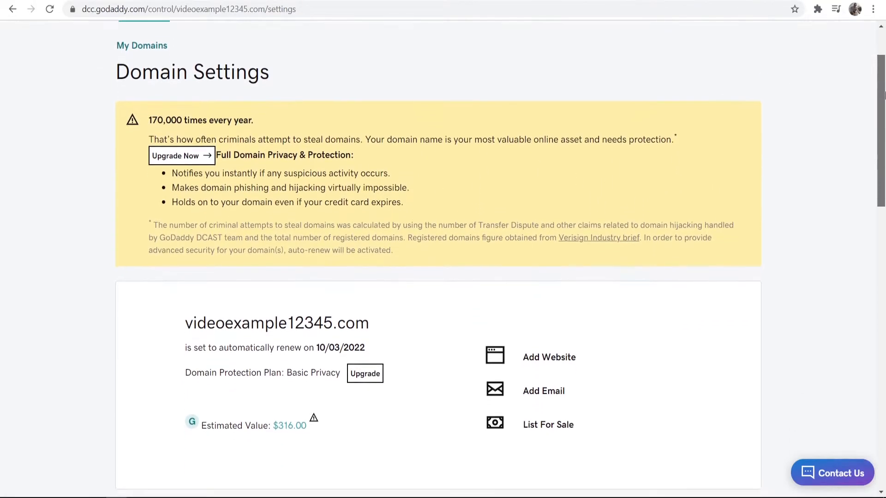
{"action": "scroll", "scroll_direction": "down", "scroll_amount": 3}
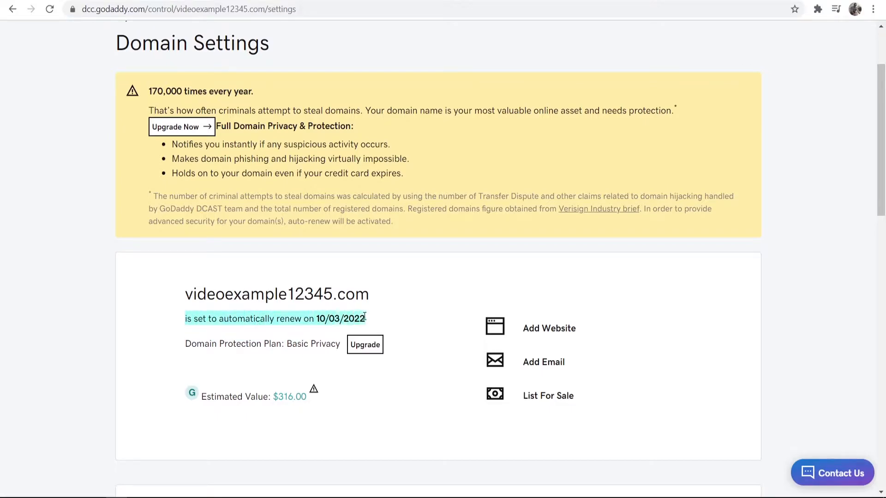
{"action": "left_click", "coordinate": [274, 309]}
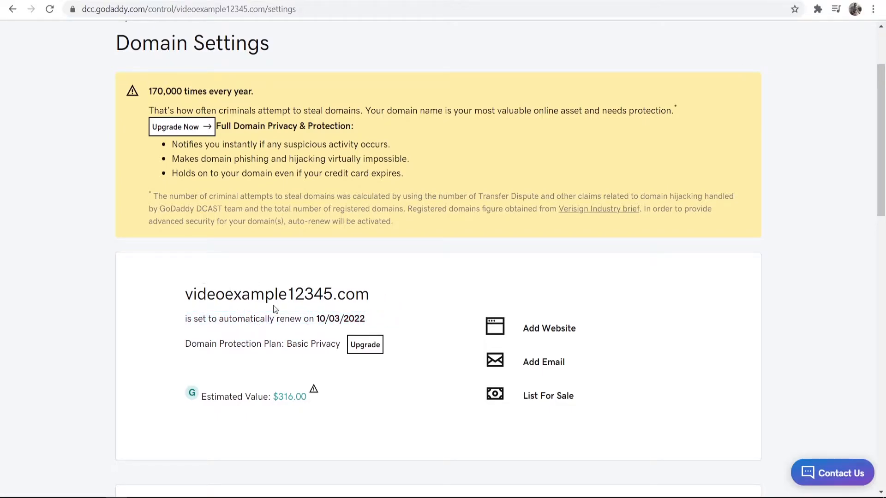
{"action": "mouse_move", "coordinate": [795, 201]}
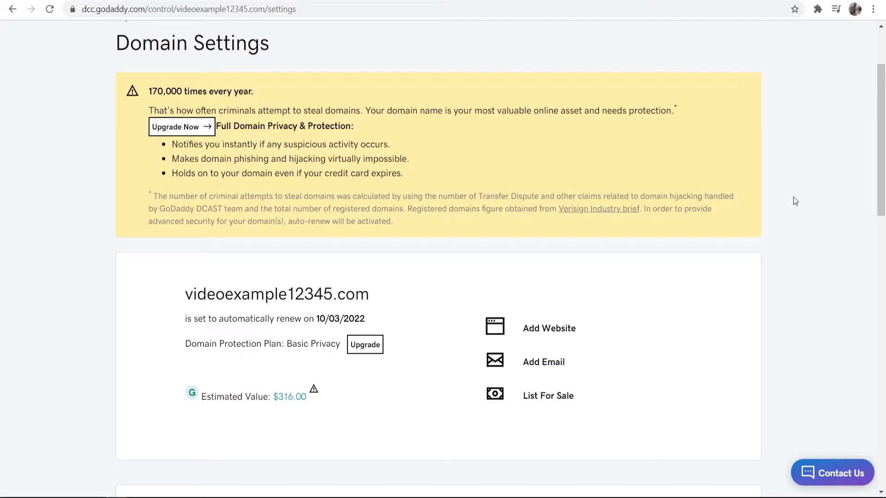
- Scroll down the domain page to the Additional Settings section with Auto renew
{"action": "scroll", "scroll_direction": "down", "scroll_amount": 3}
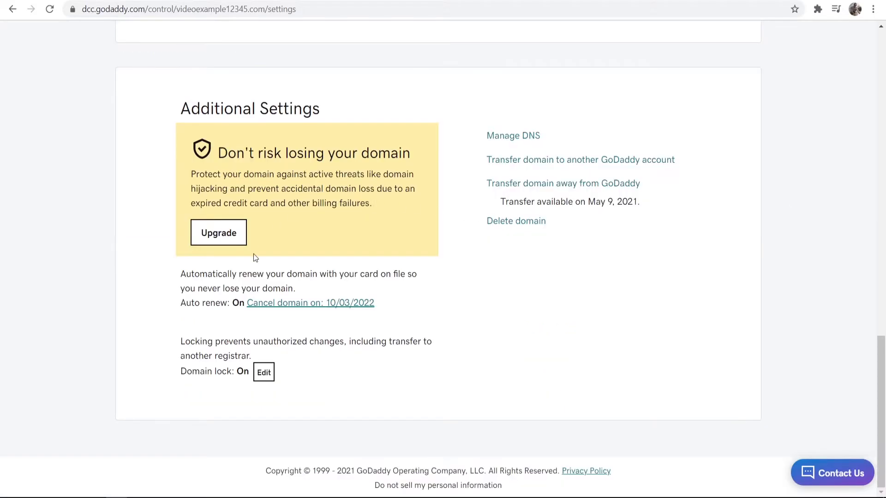
{"action": "mouse_move", "coordinate": [260, 308]}
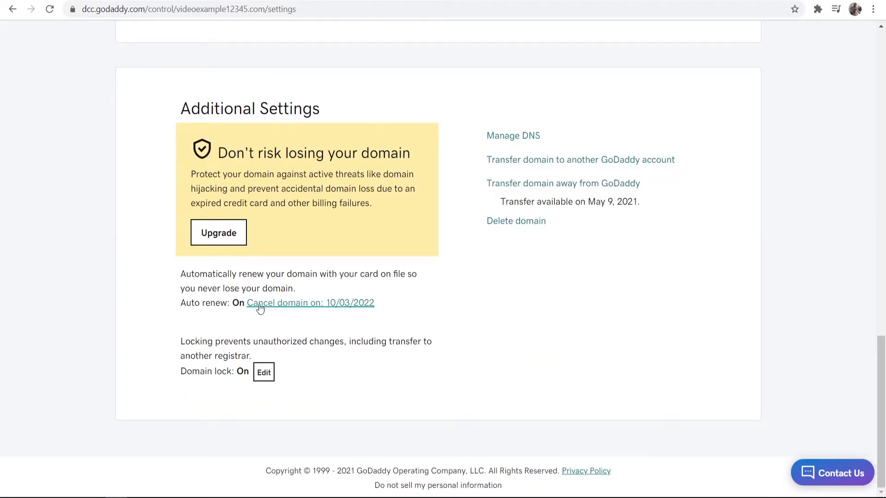
{"action": "mouse_move", "coordinate": [360, 277]}
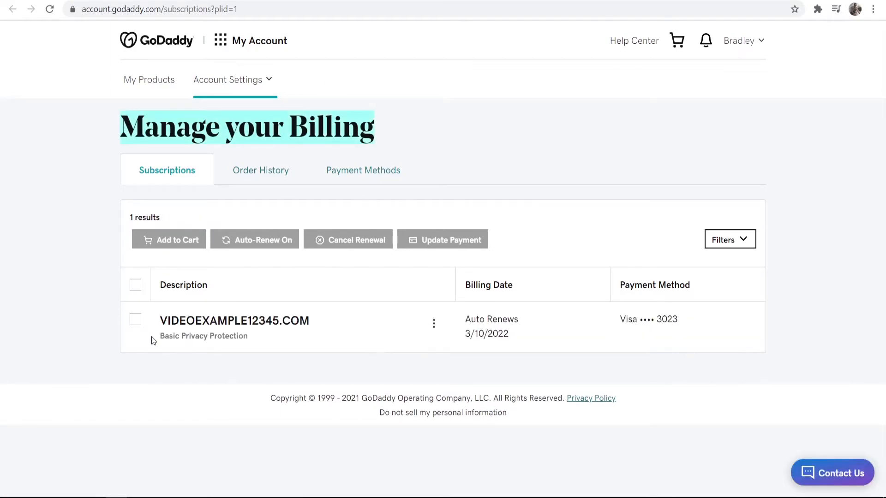
- Cancel renewal for the videoexample12345.com subscription so it shows Cancels 3/10/2022
{"action": "left_click", "coordinate": [136, 319]}
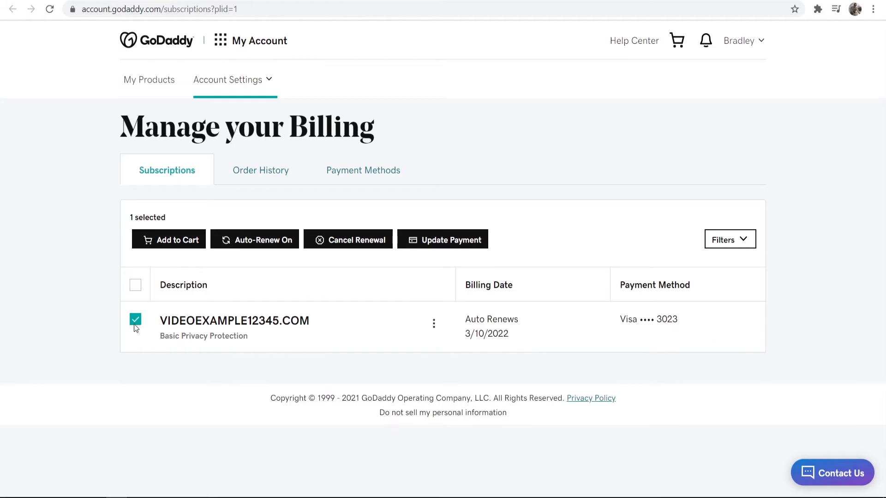
{"action": "left_click", "coordinate": [348, 239]}
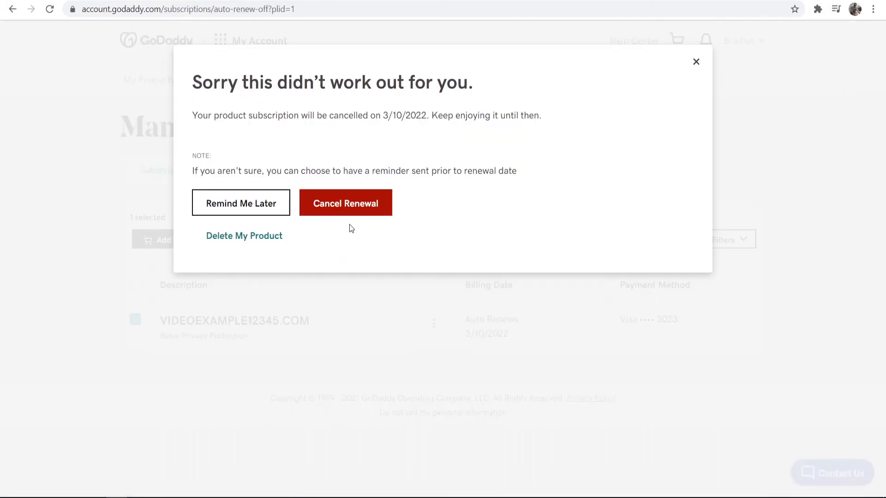
{"action": "mouse_move", "coordinate": [292, 106]}
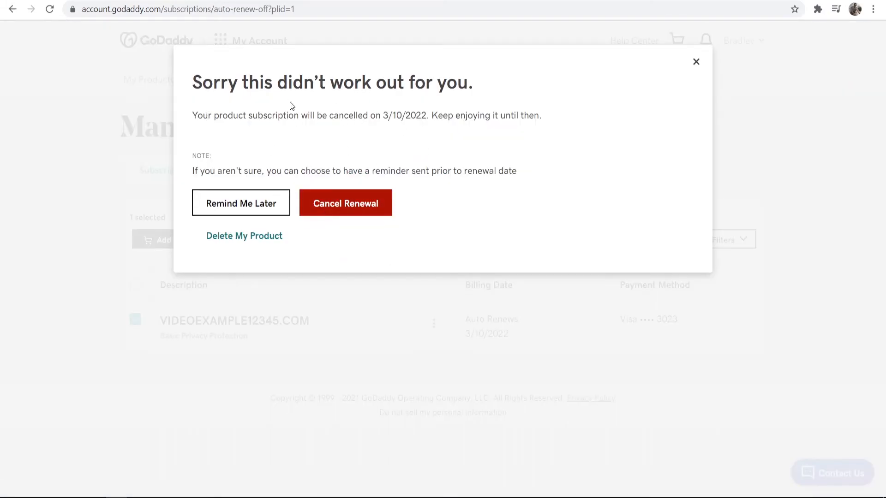
{"action": "mouse_move", "coordinate": [315, 204]}
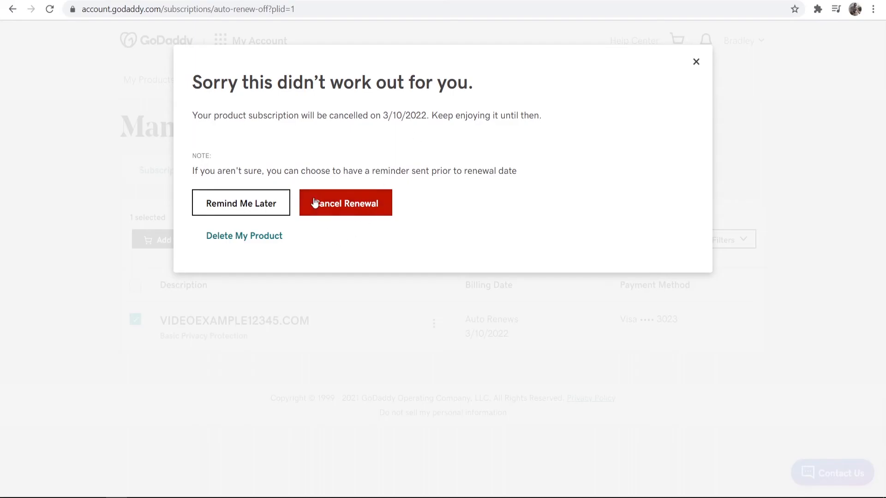
{"action": "left_click", "coordinate": [346, 203]}
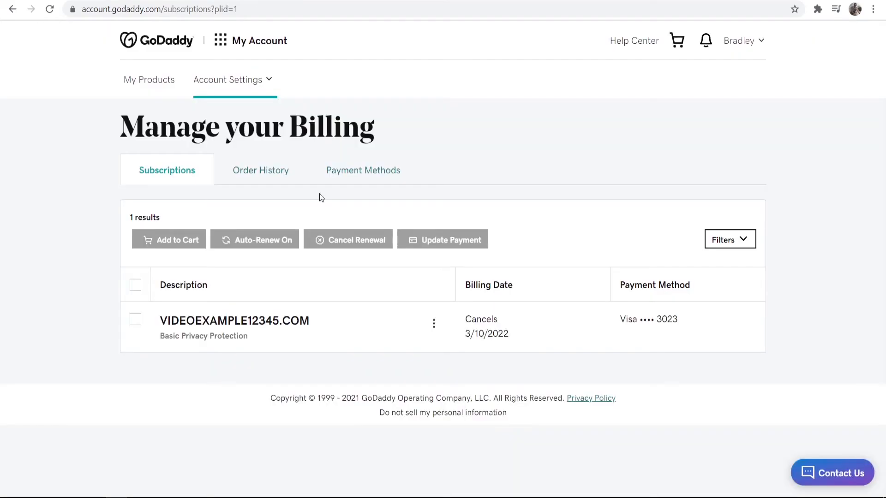